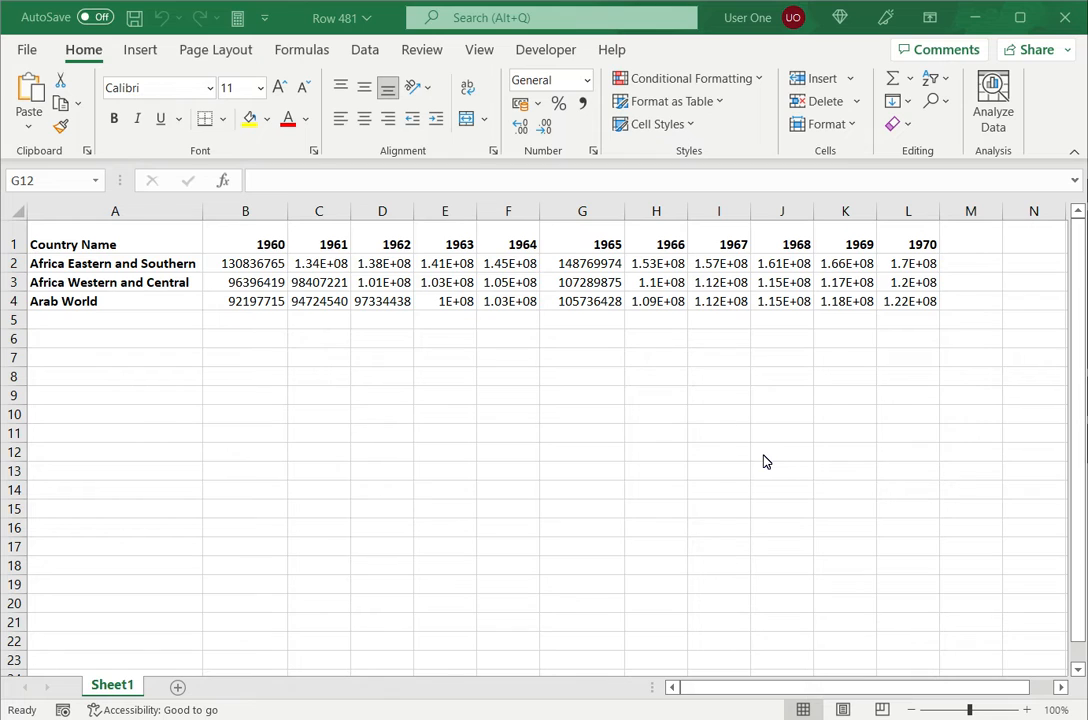
pyautogui.moveTo(728, 415)
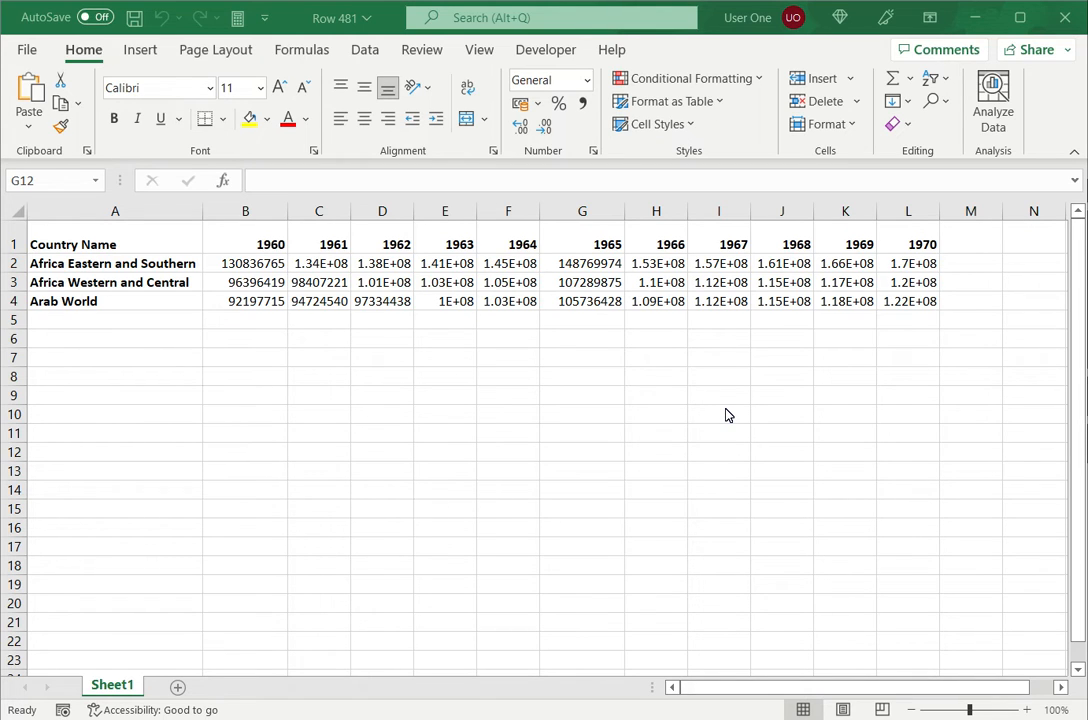
pyautogui.moveTo(593, 273)
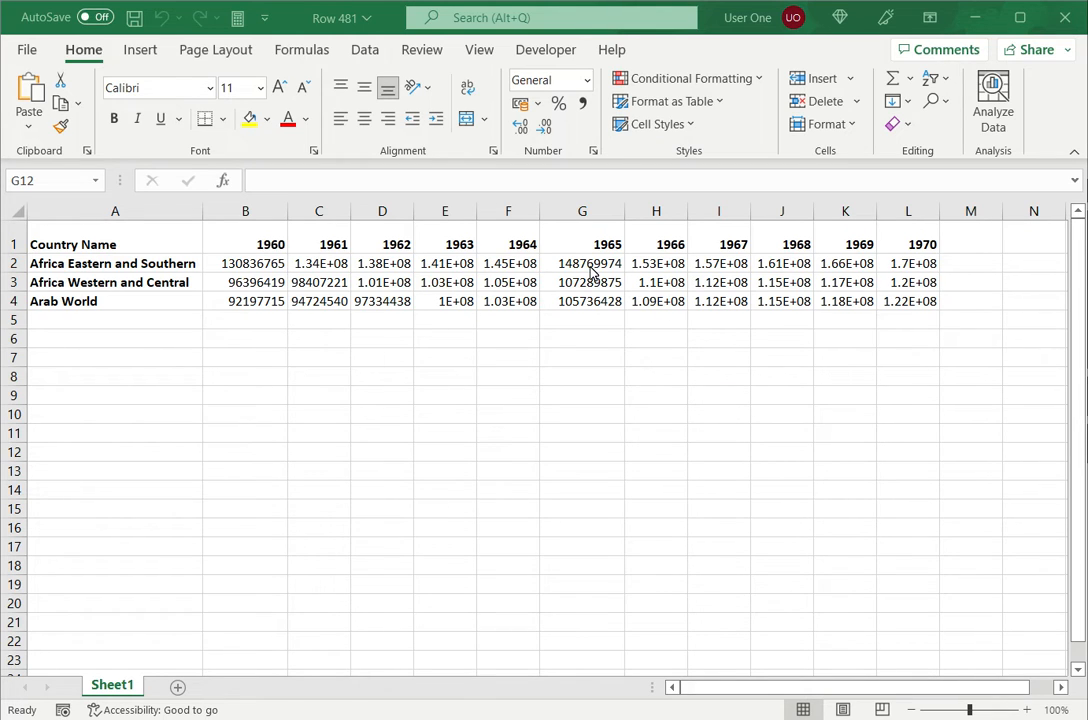
# Step: Select the population values starting from cell B2 through L4
pyautogui.click(508, 263)
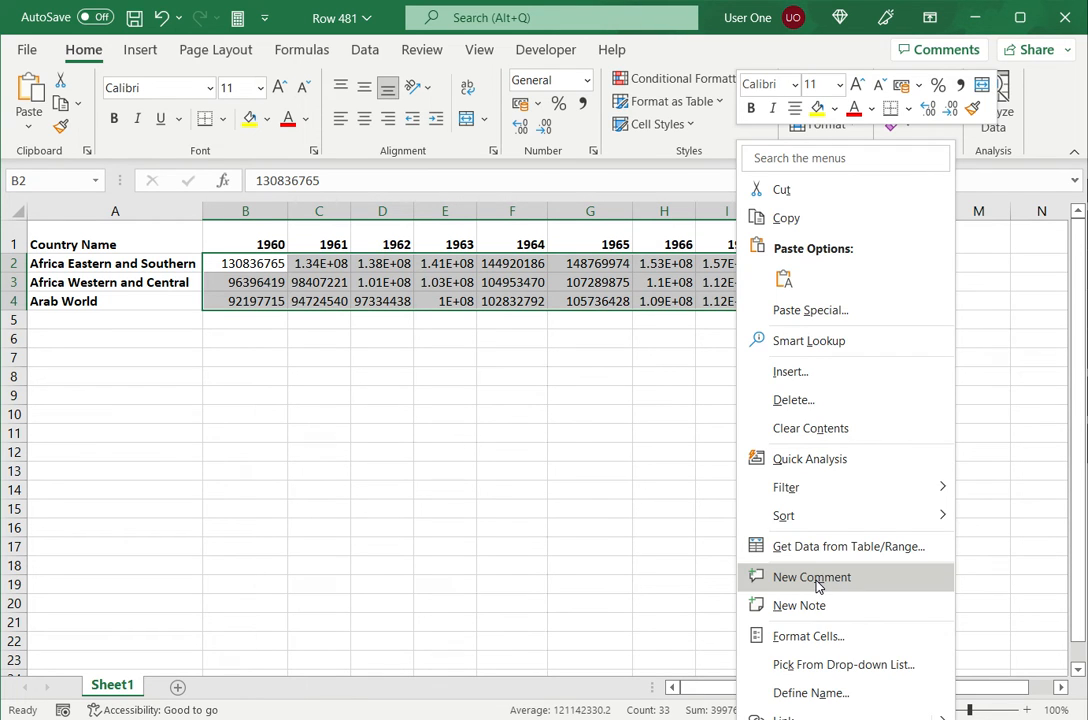
# Step: Open Format Cells for the selected population range B2:L4
pyautogui.click(808, 636)
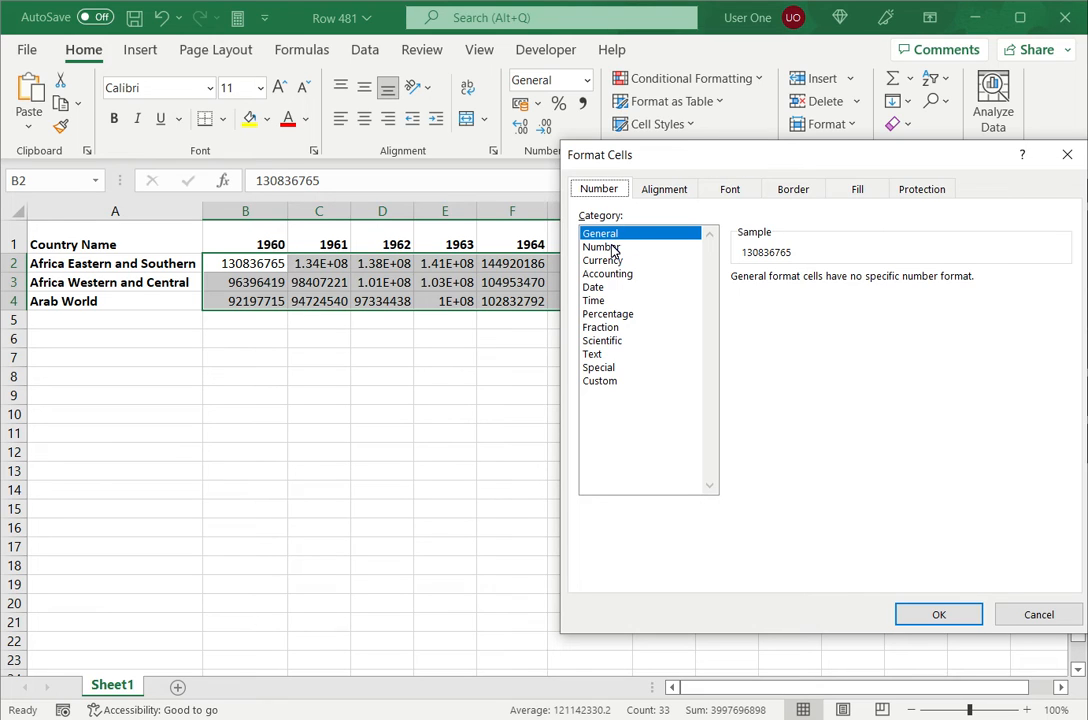
# Step: Apply the Number format with 0 decimal places, then deselect to view the results
pyautogui.click(603, 247)
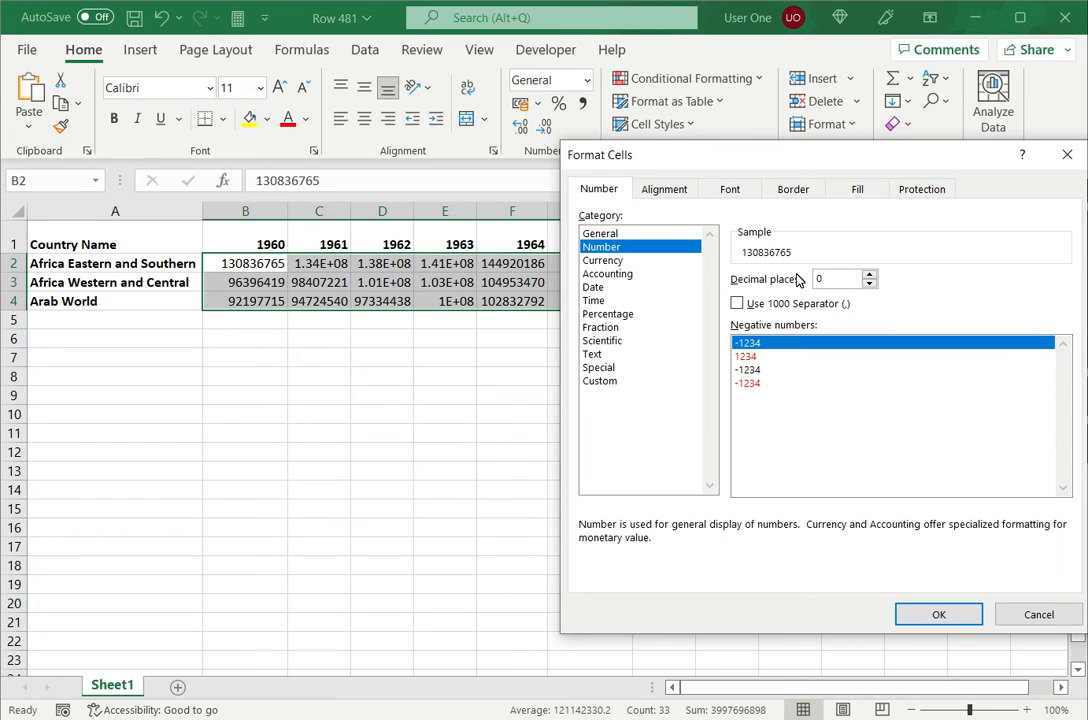
pyautogui.moveTo(500, 248)
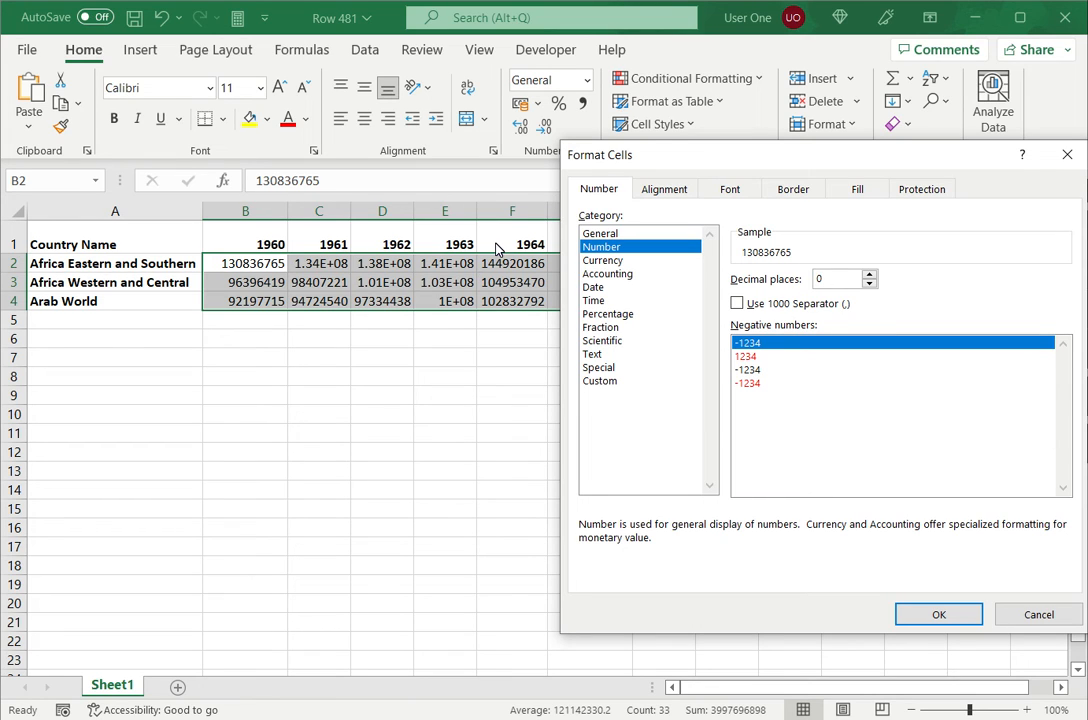
pyautogui.click(937, 614)
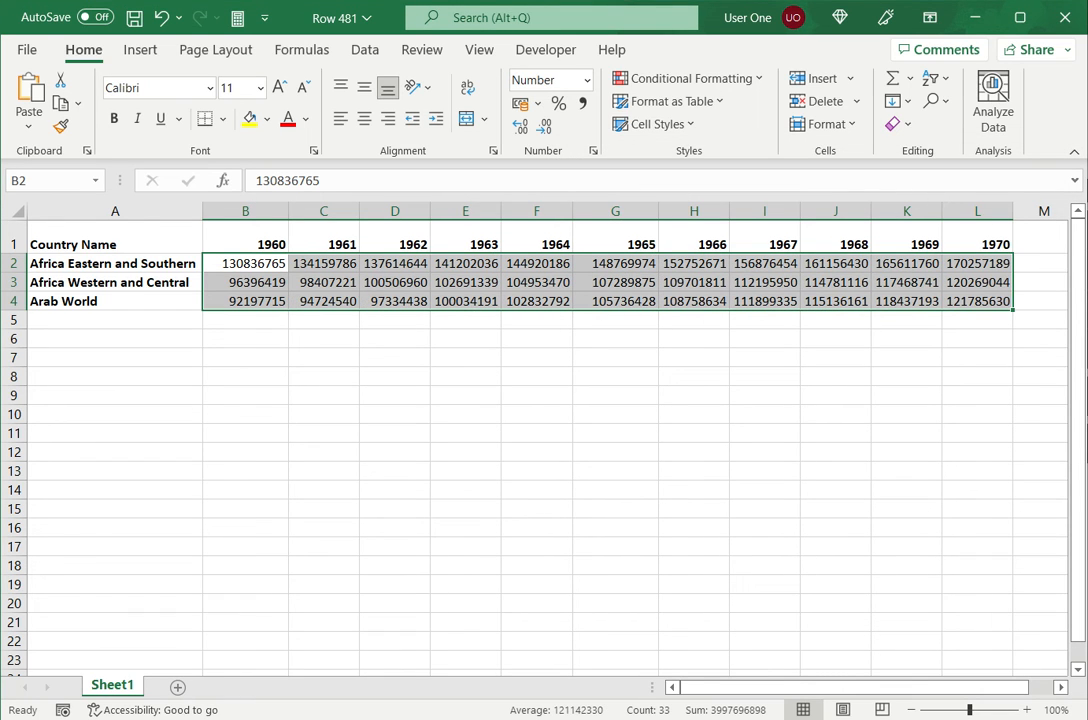
pyautogui.click(465, 263)
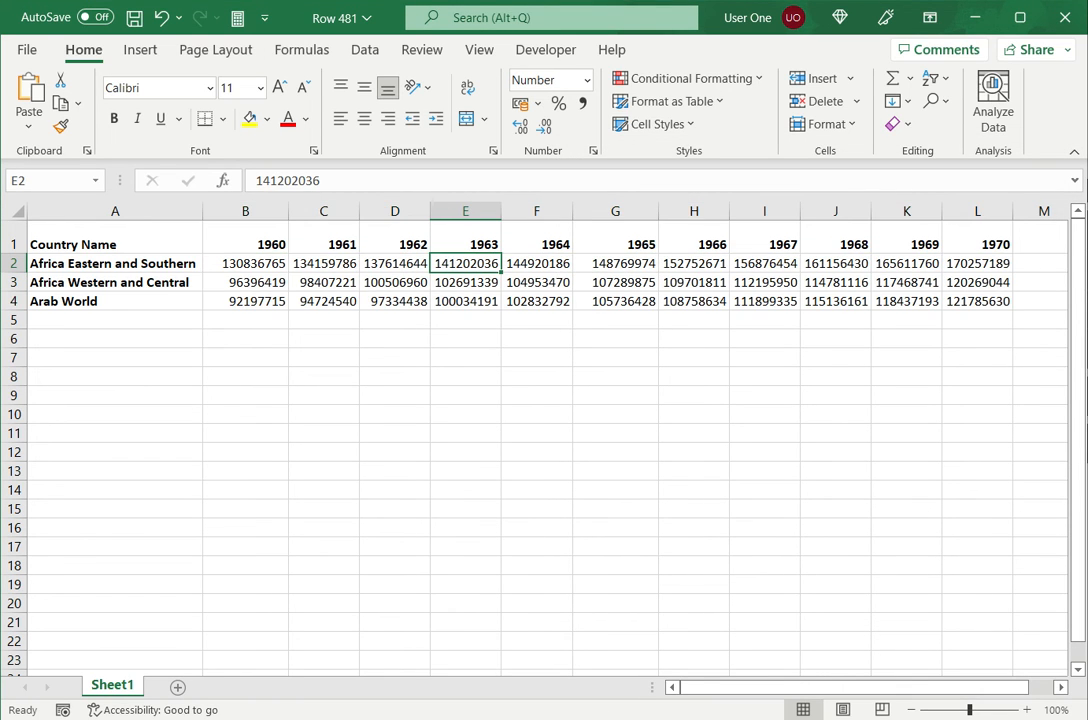